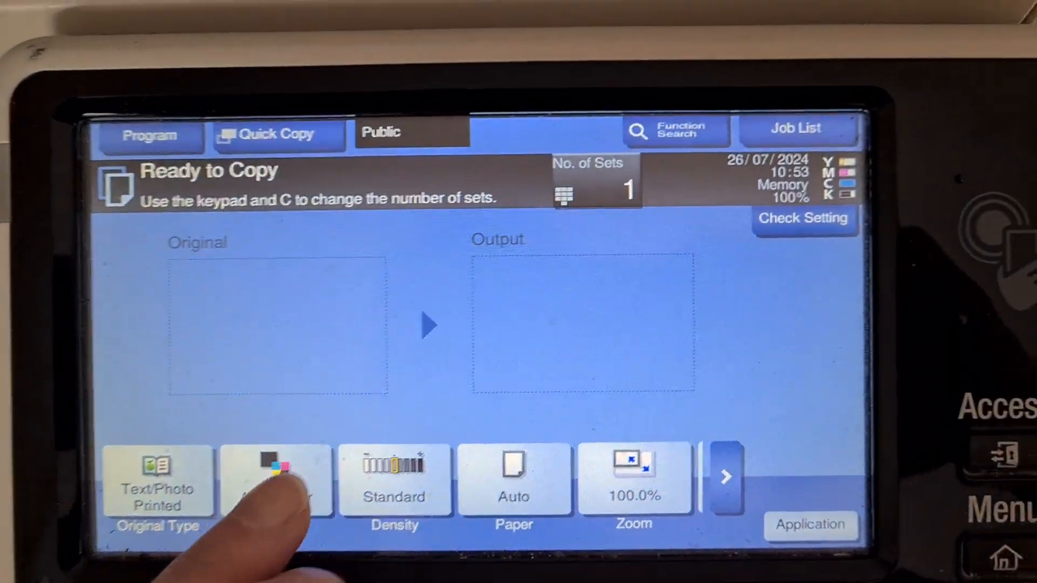
Set the copy to Full Color and choose the 200% zoom preset
left_click(274, 480)
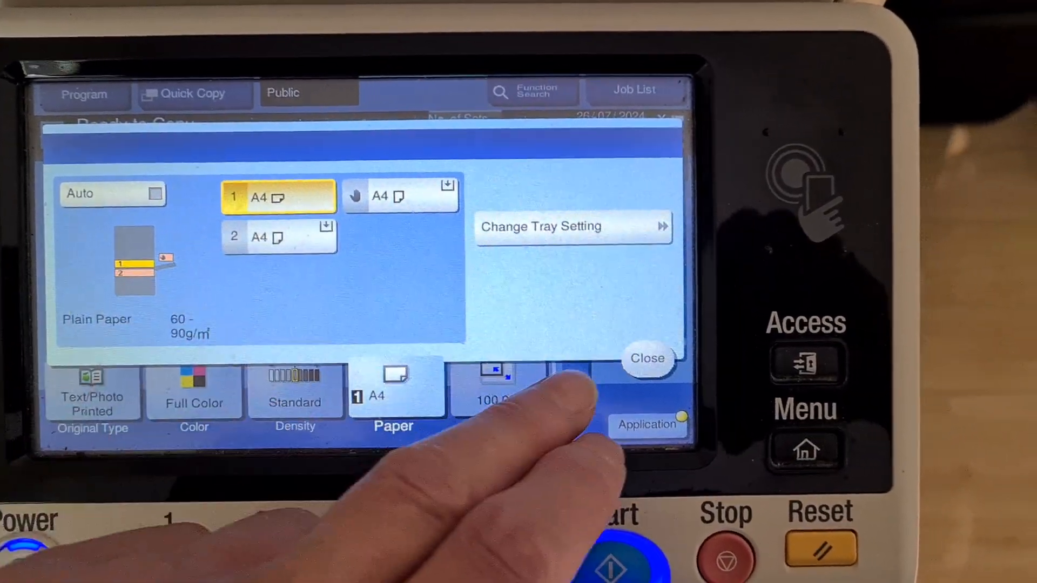
left_click(516, 383)
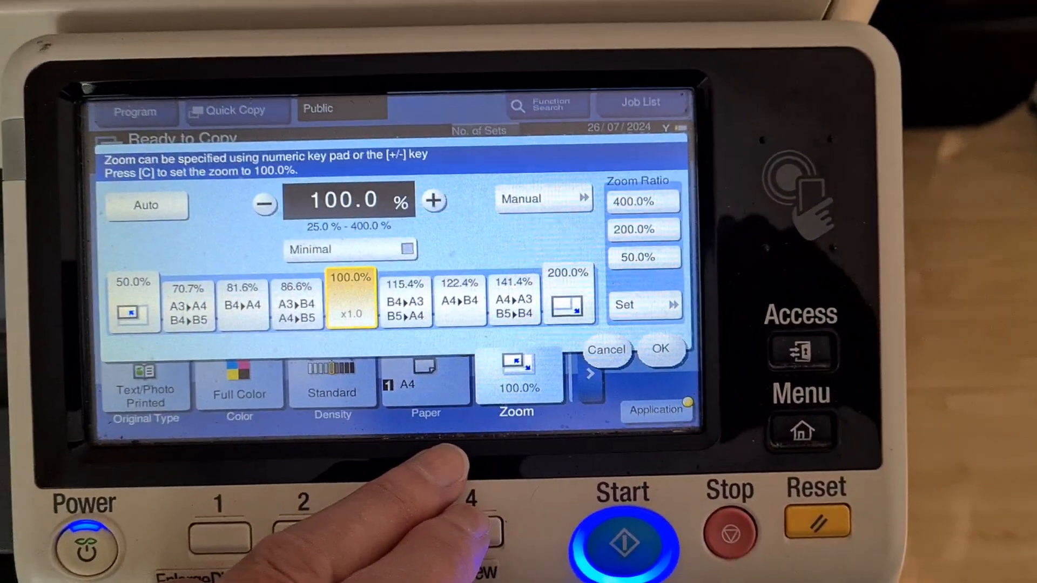
left_click(567, 294)
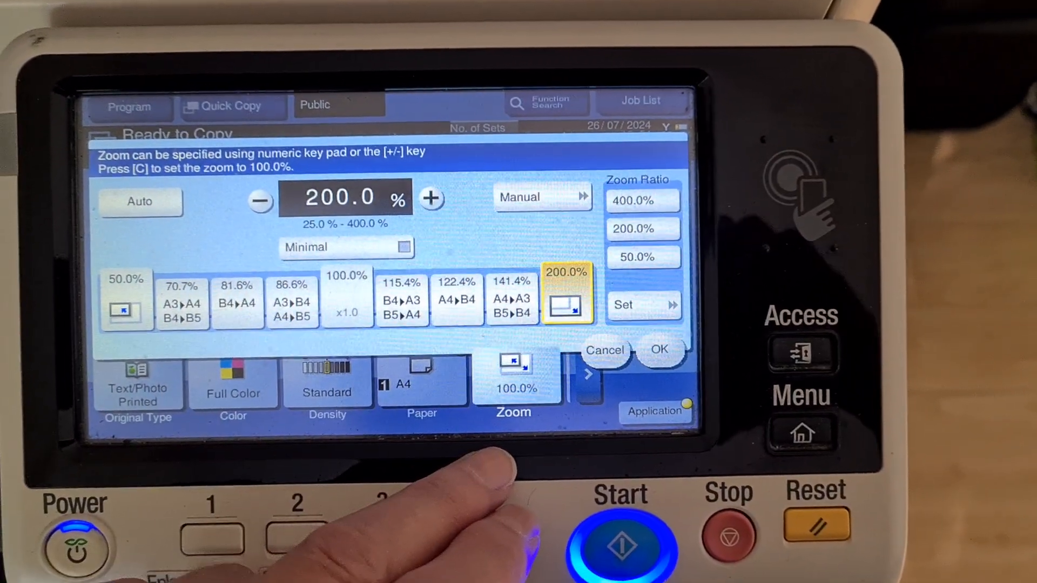
Enter a manual zoom of 300% horizontal by 200% vertical
left_click(542, 197)
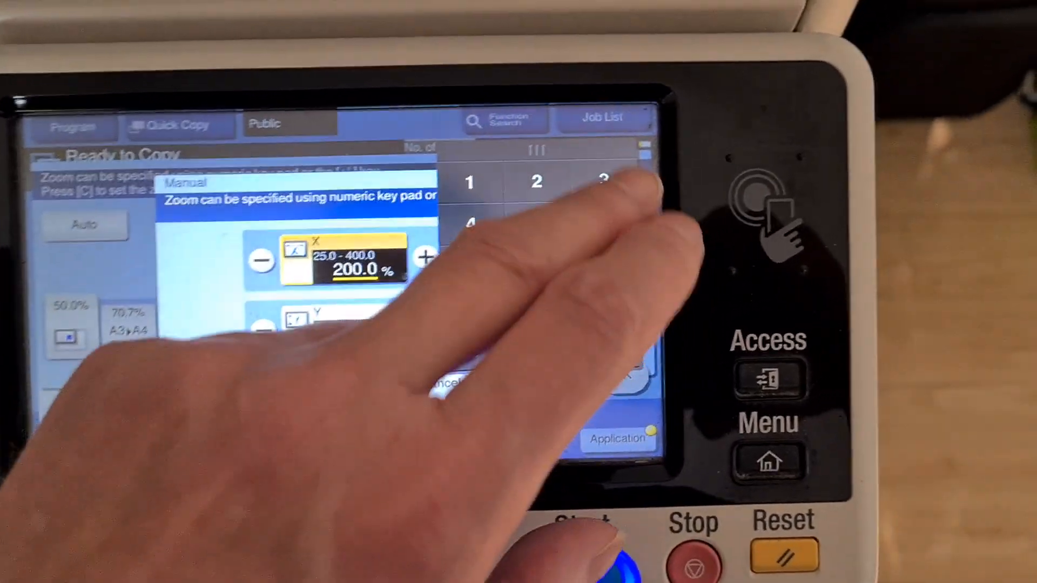
left_click(603, 188)
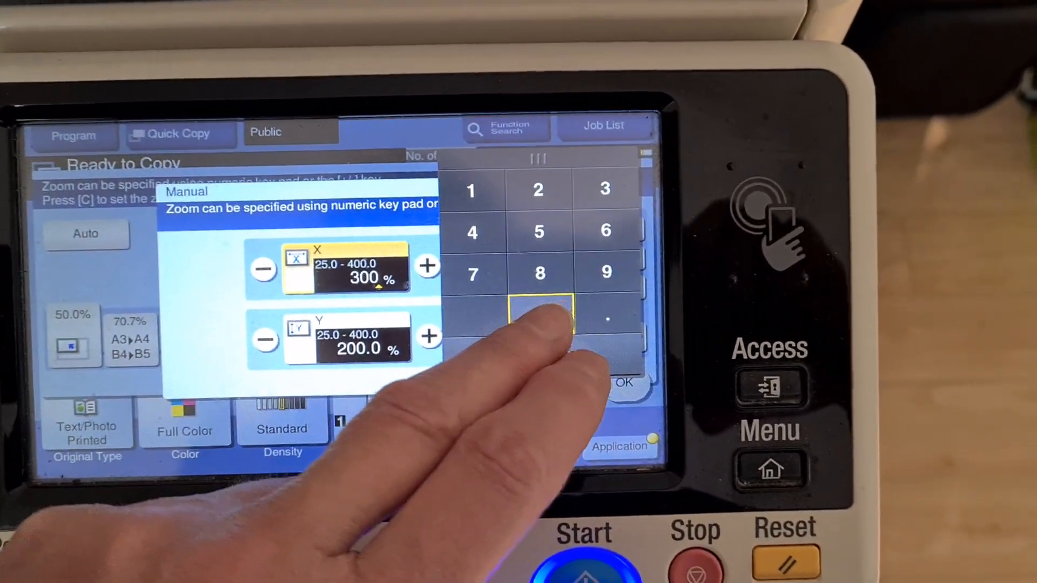
left_click(622, 382)
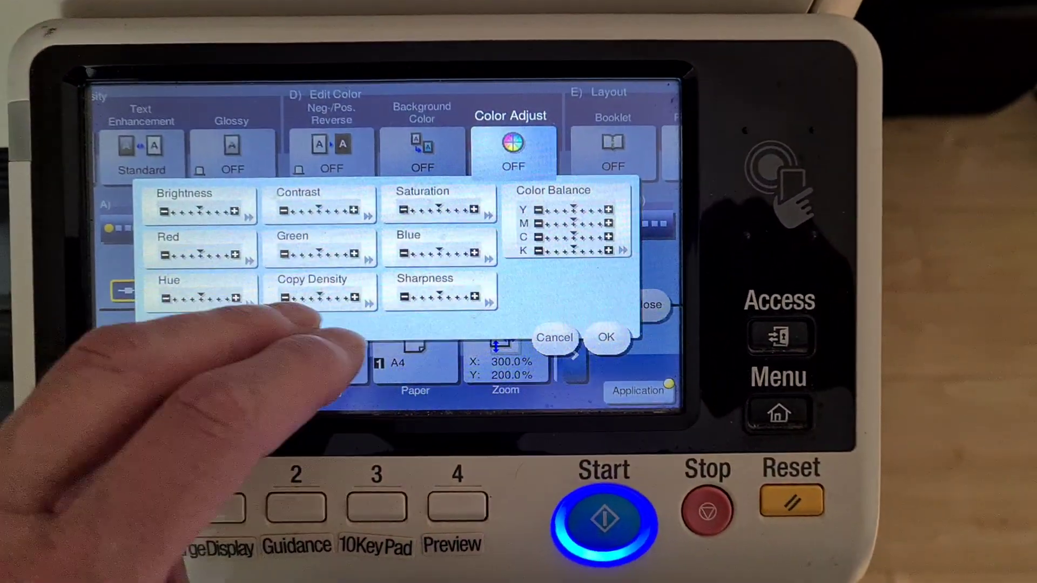
Look at the cyan colour balance and leave it unchanged
left_click(566, 218)
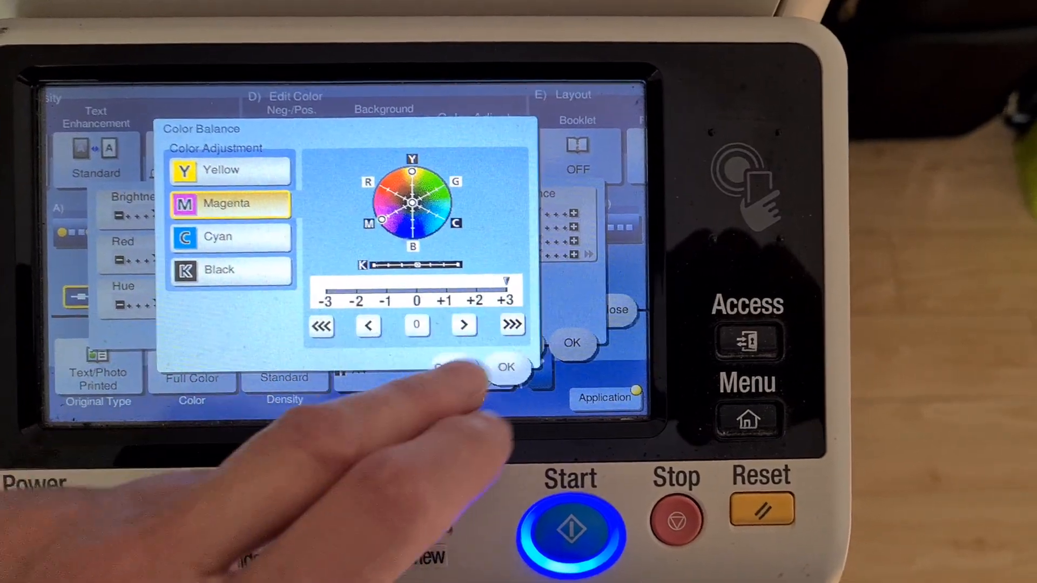
left_click(229, 228)
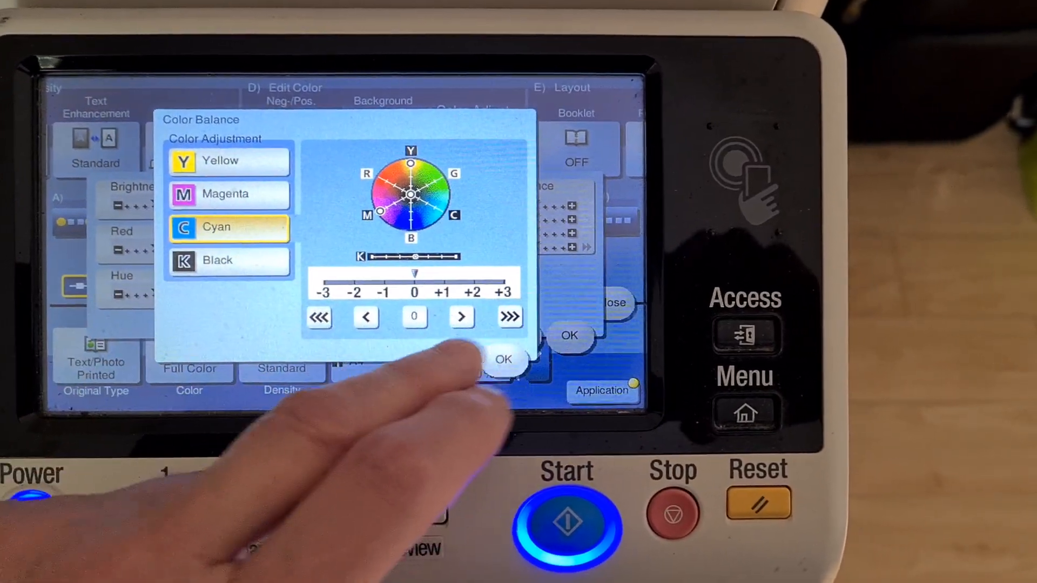
left_click(227, 260)
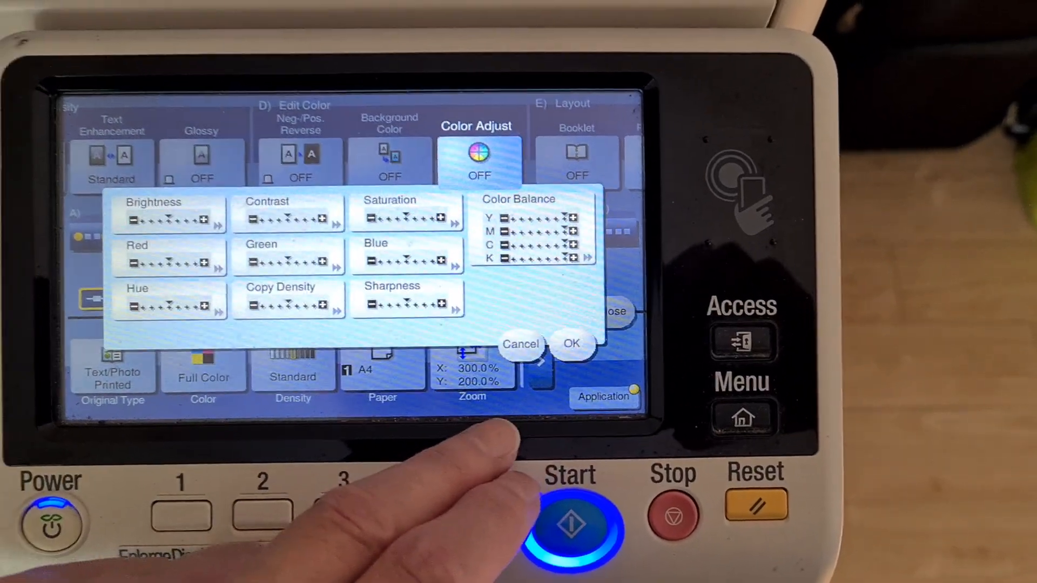
Set the copy density to -4 and return to the main copy screen
left_click(407, 302)
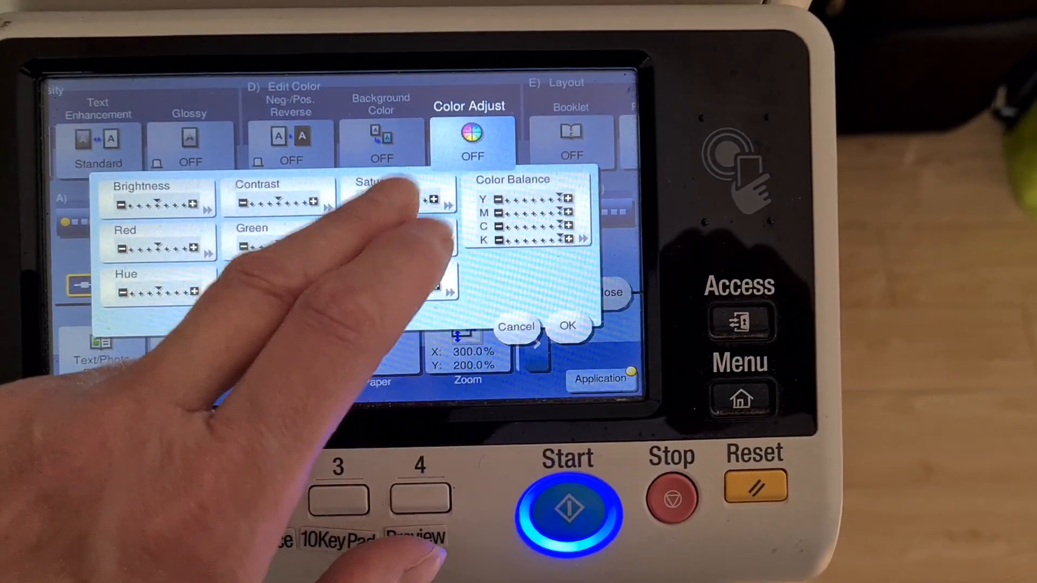
left_click(397, 199)
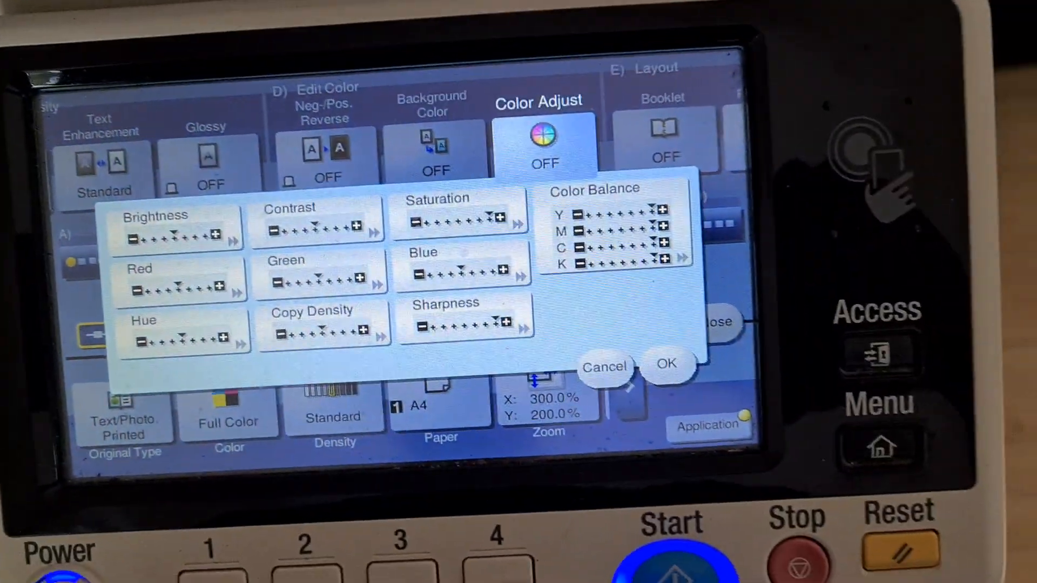
left_click(324, 330)
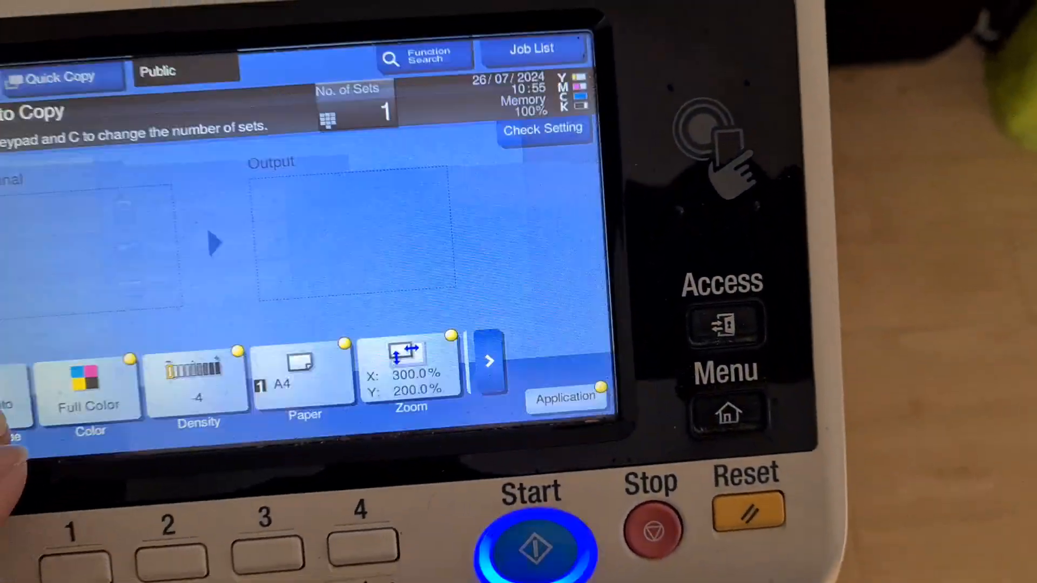
Change the manual vertical zoom to 210%, giving 300% by 210%
left_click(410, 371)
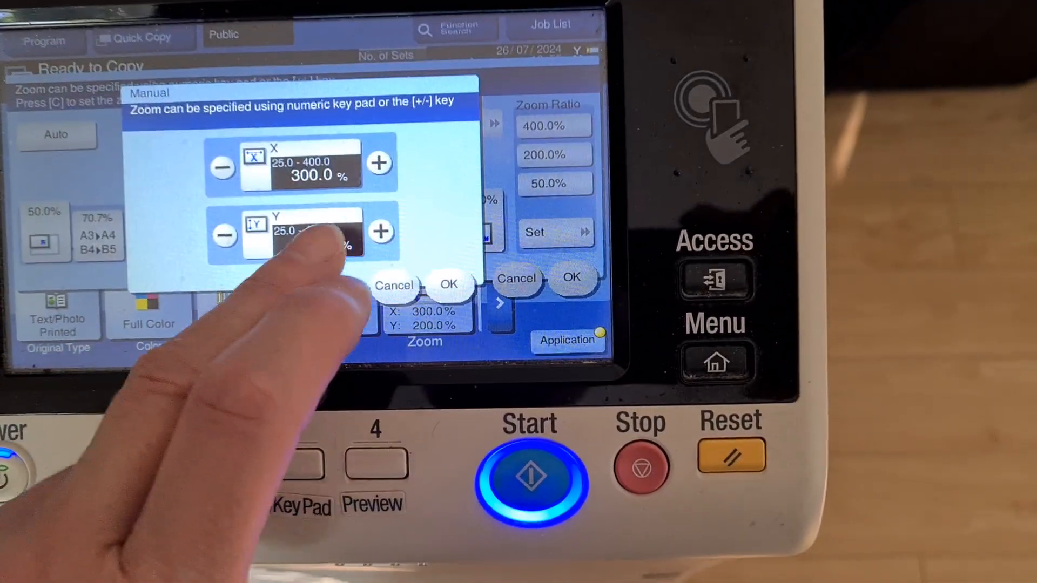
left_click(298, 241)
type("210")
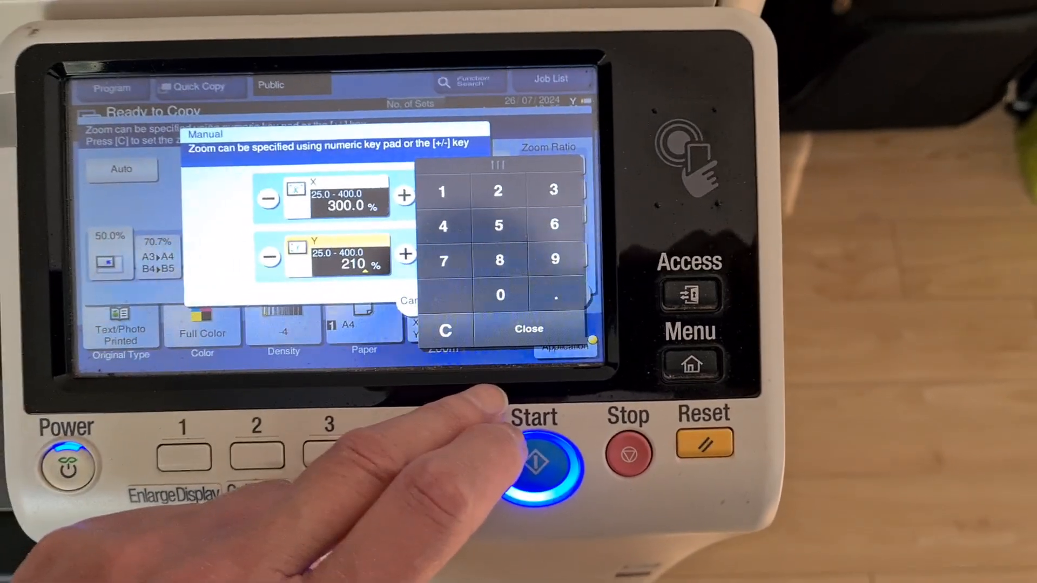
left_click(530, 328)
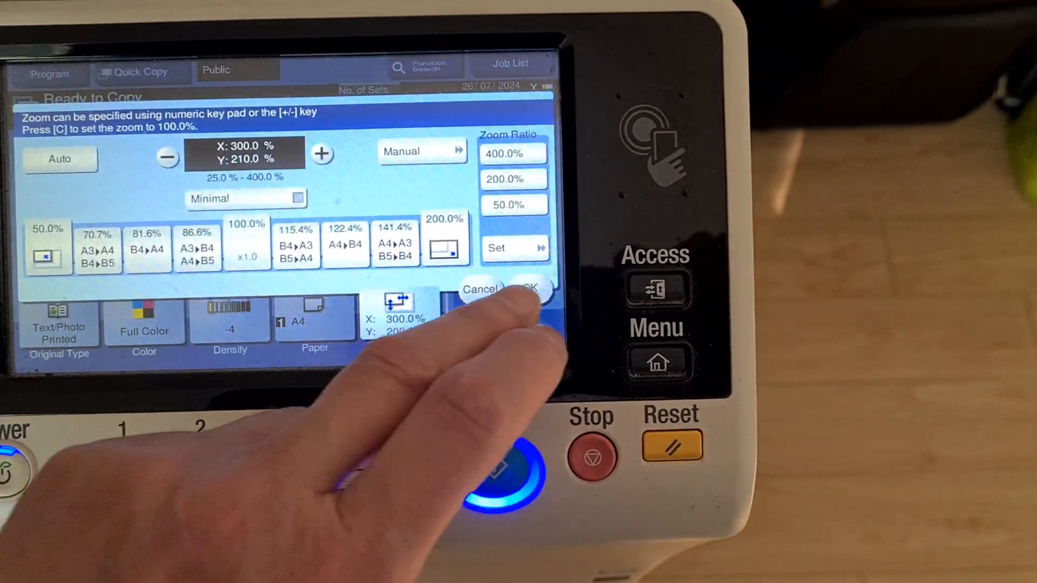
left_click(526, 289)
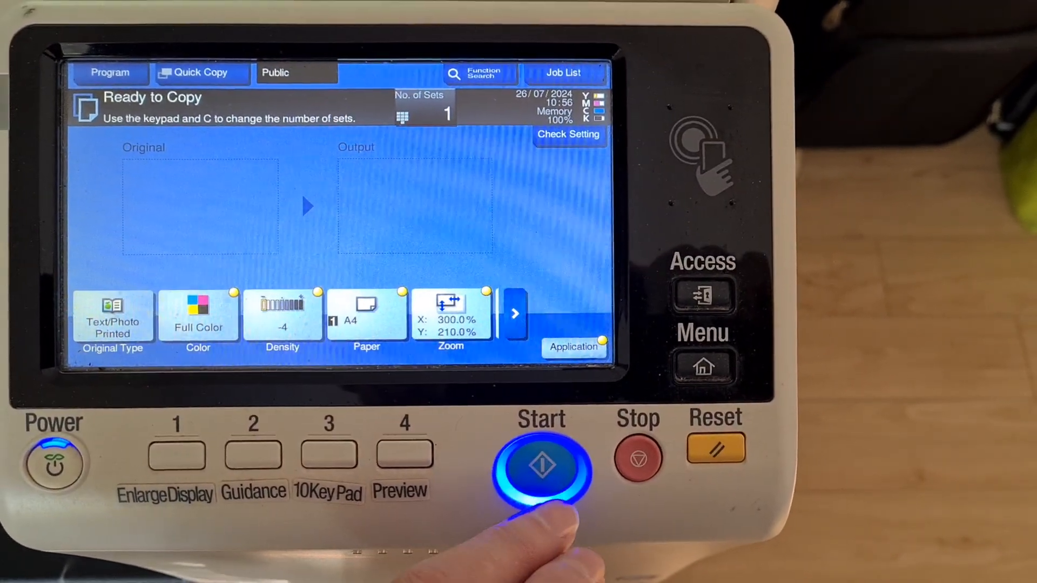
Start a copy at 300% by 210% with density -4
left_click(541, 463)
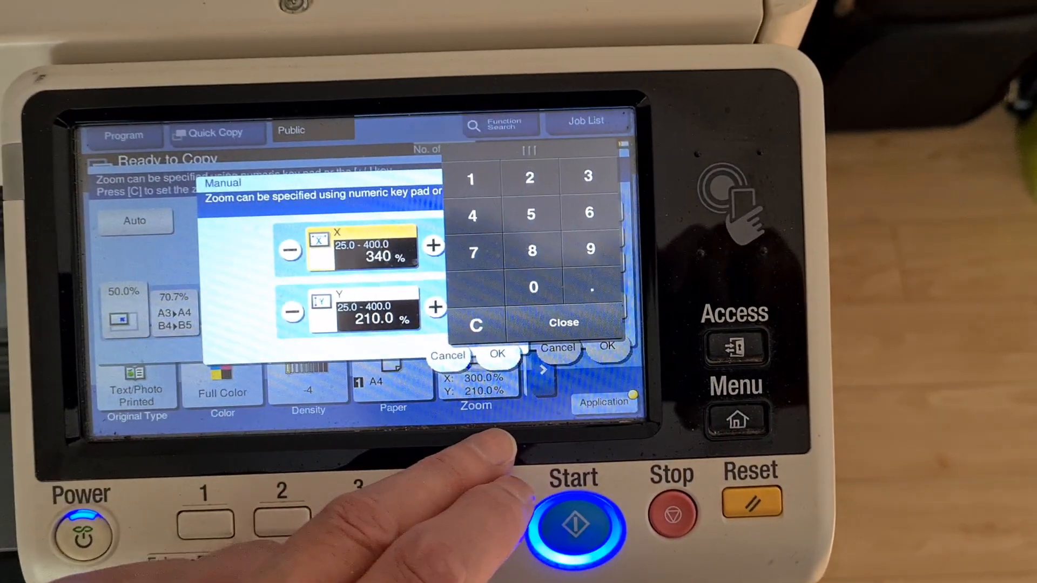
Apply a 340% horizontal by 210% vertical zoom and start copying
left_click(564, 323)
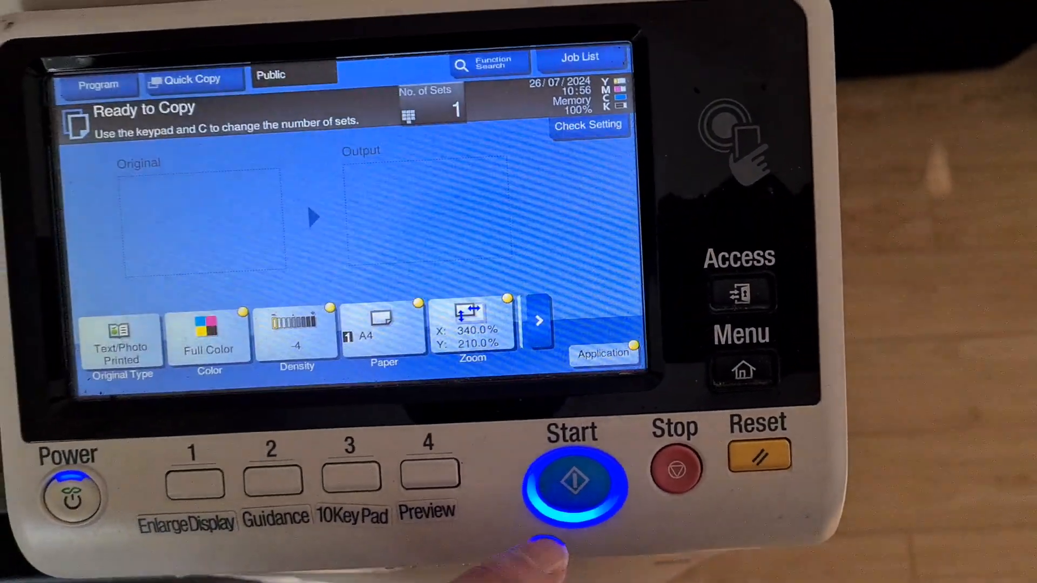
left_click(472, 324)
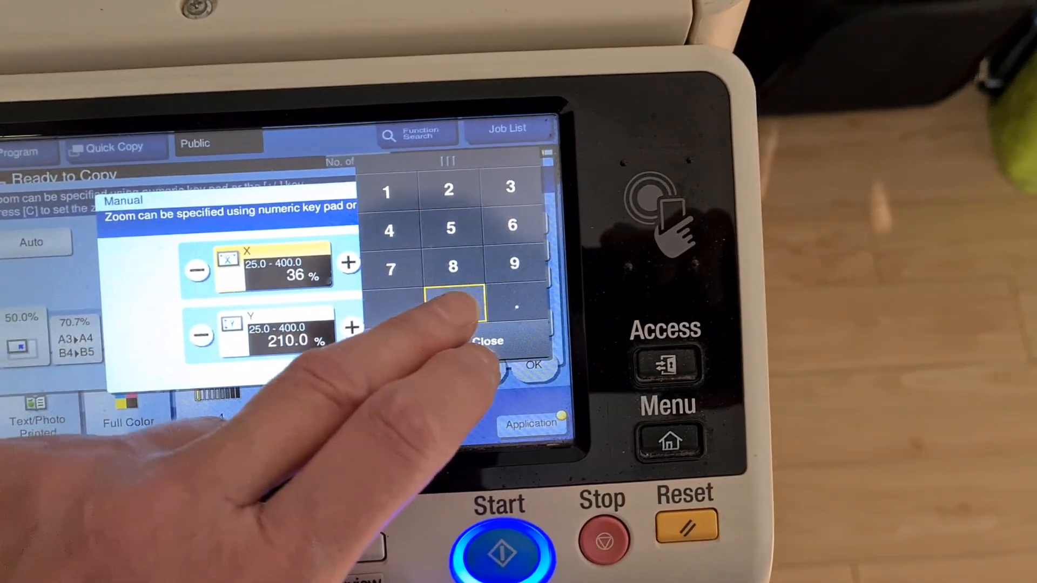
Apply a 360% horizontal by 210% vertical zoom and start copying
left_click(451, 306)
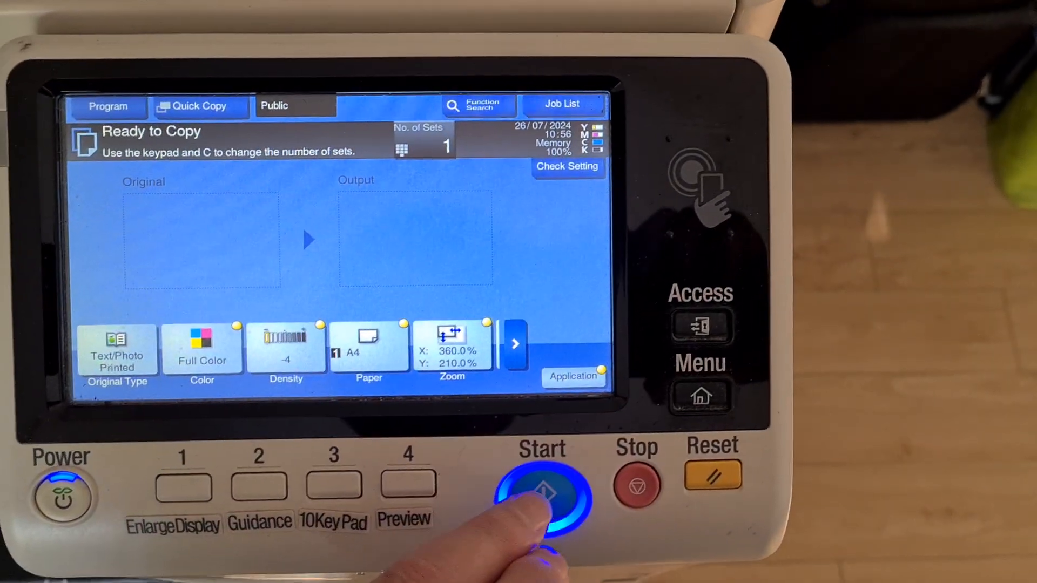
left_click(541, 489)
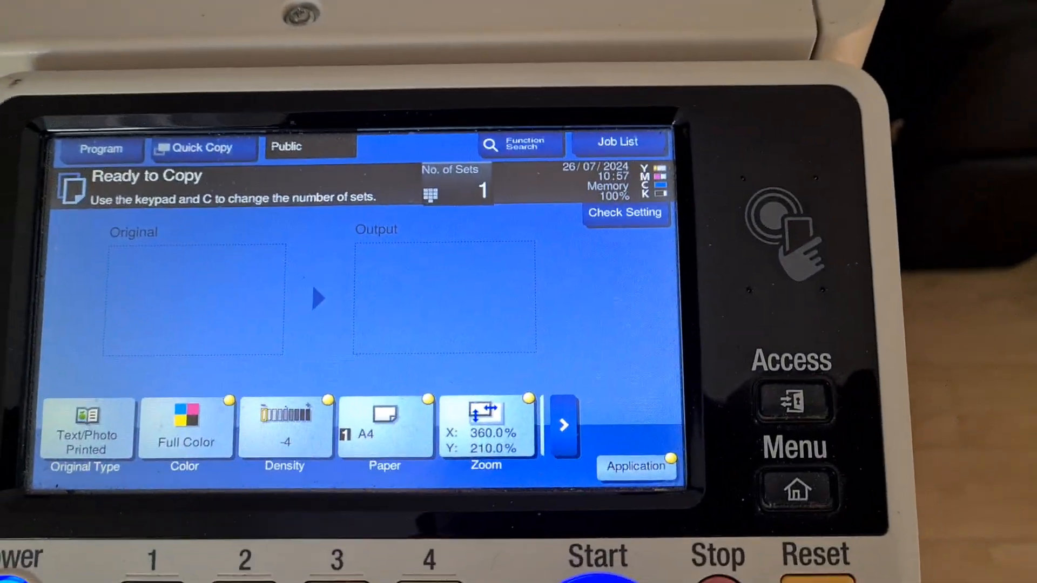
left_click(593, 542)
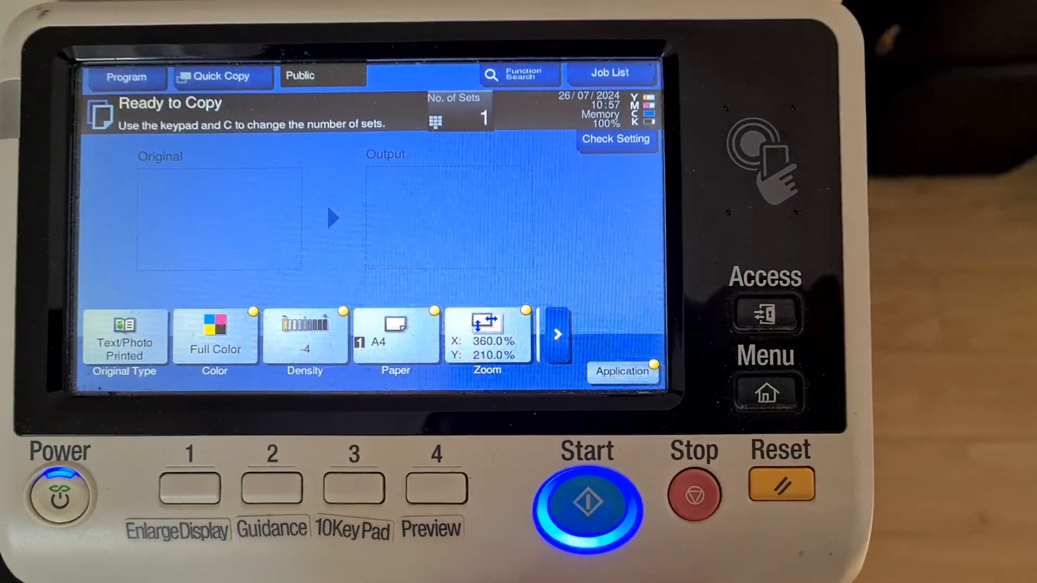
left_click(586, 495)
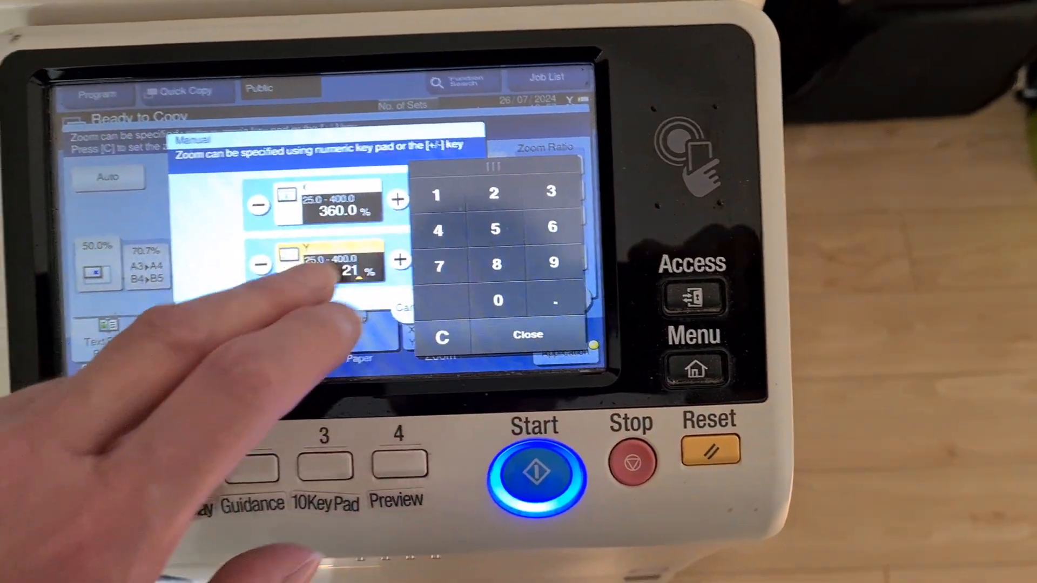
Set the manual vertical zoom to 215% with horizontal at 360%
left_click(516, 226)
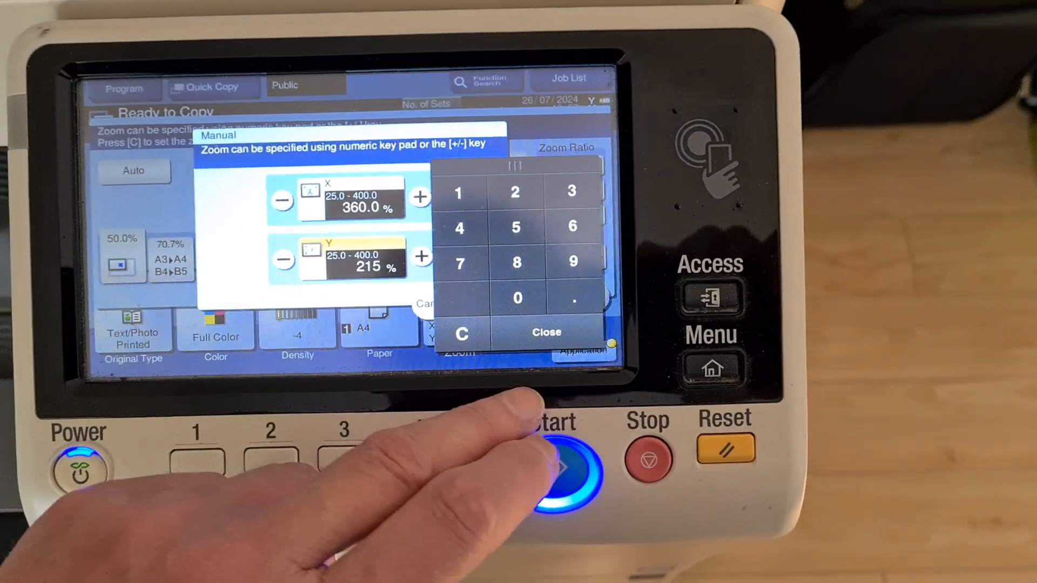
left_click(546, 332)
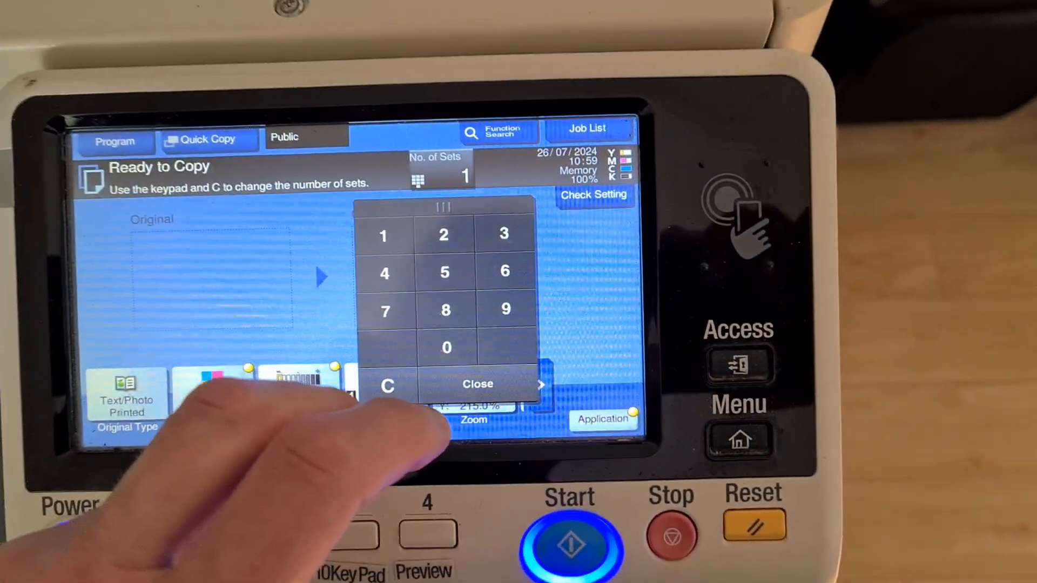
Set 2 sets with Mirror Image on and start scanning the first original
left_click(477, 384)
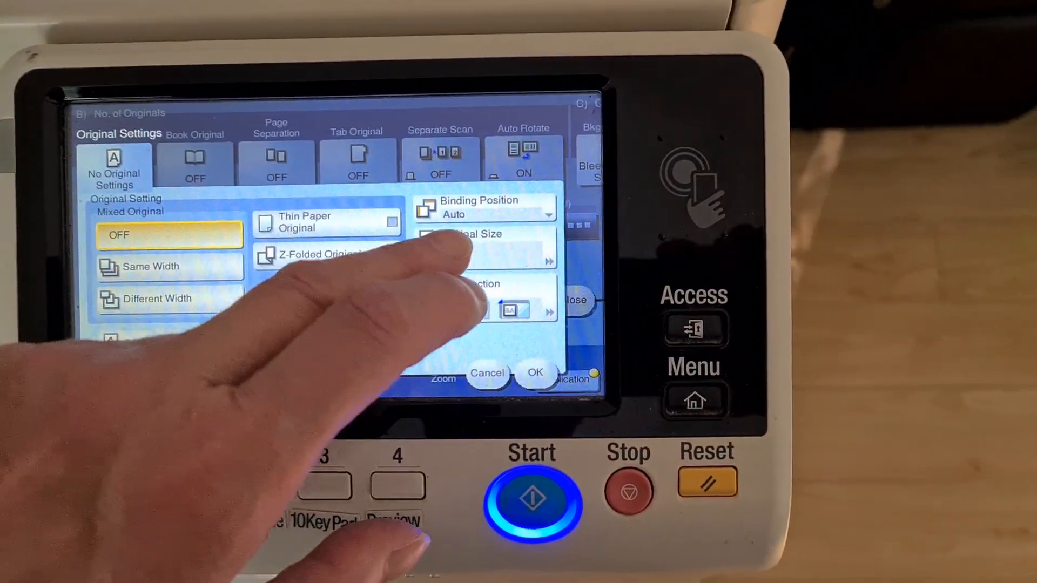
left_click(482, 238)
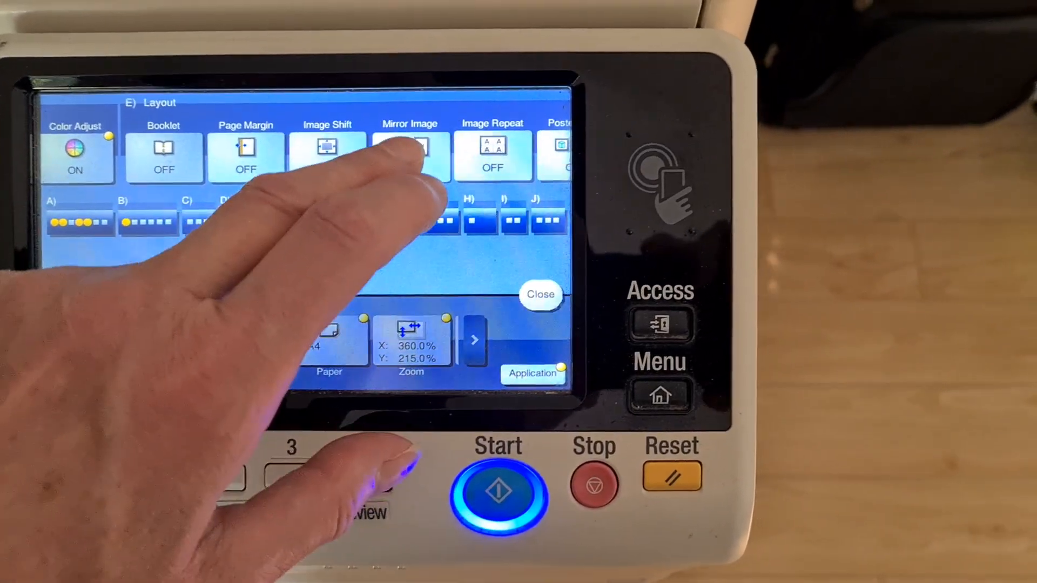
left_click(409, 155)
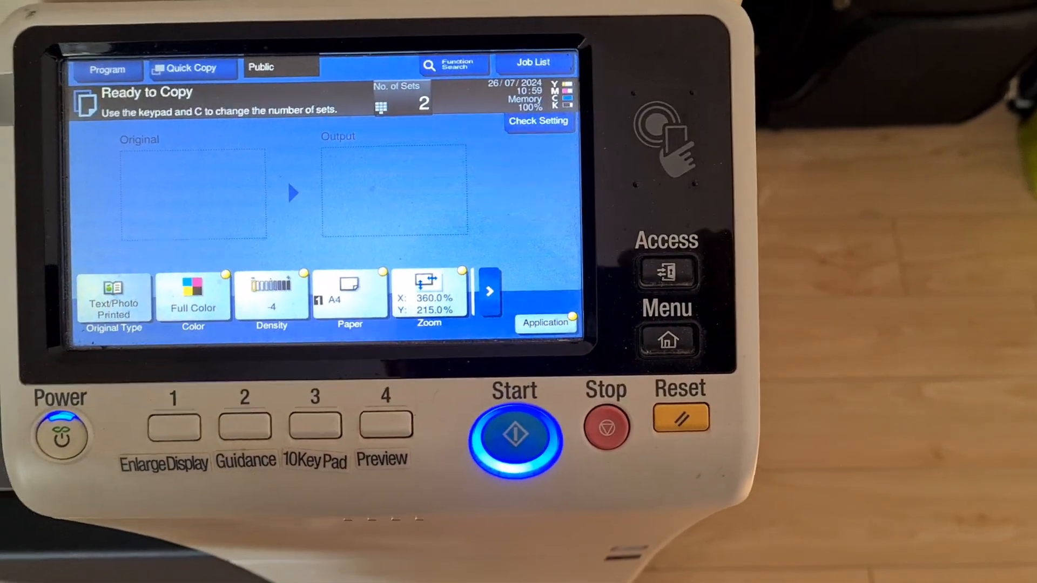
left_click(516, 439)
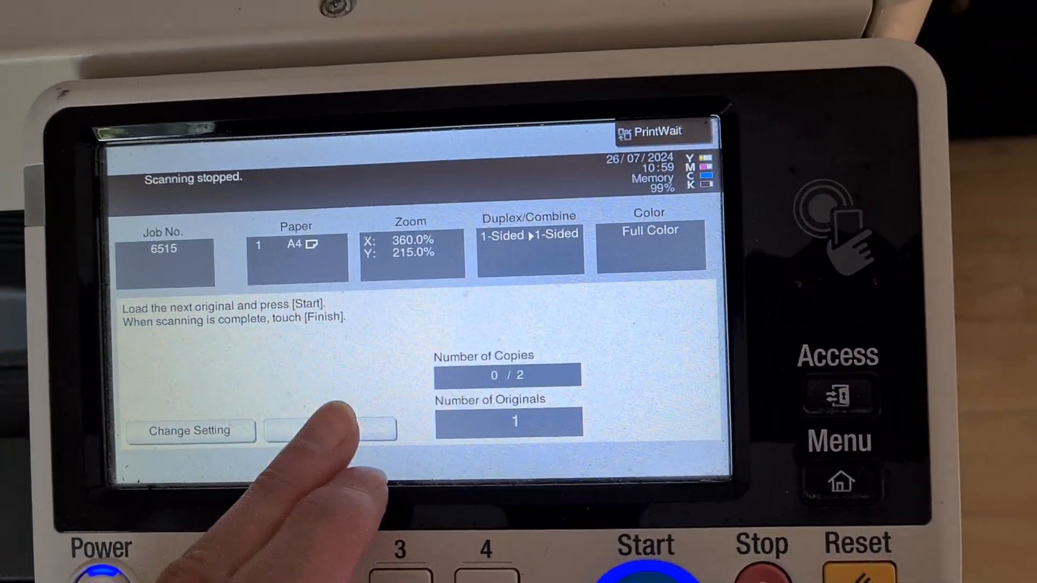